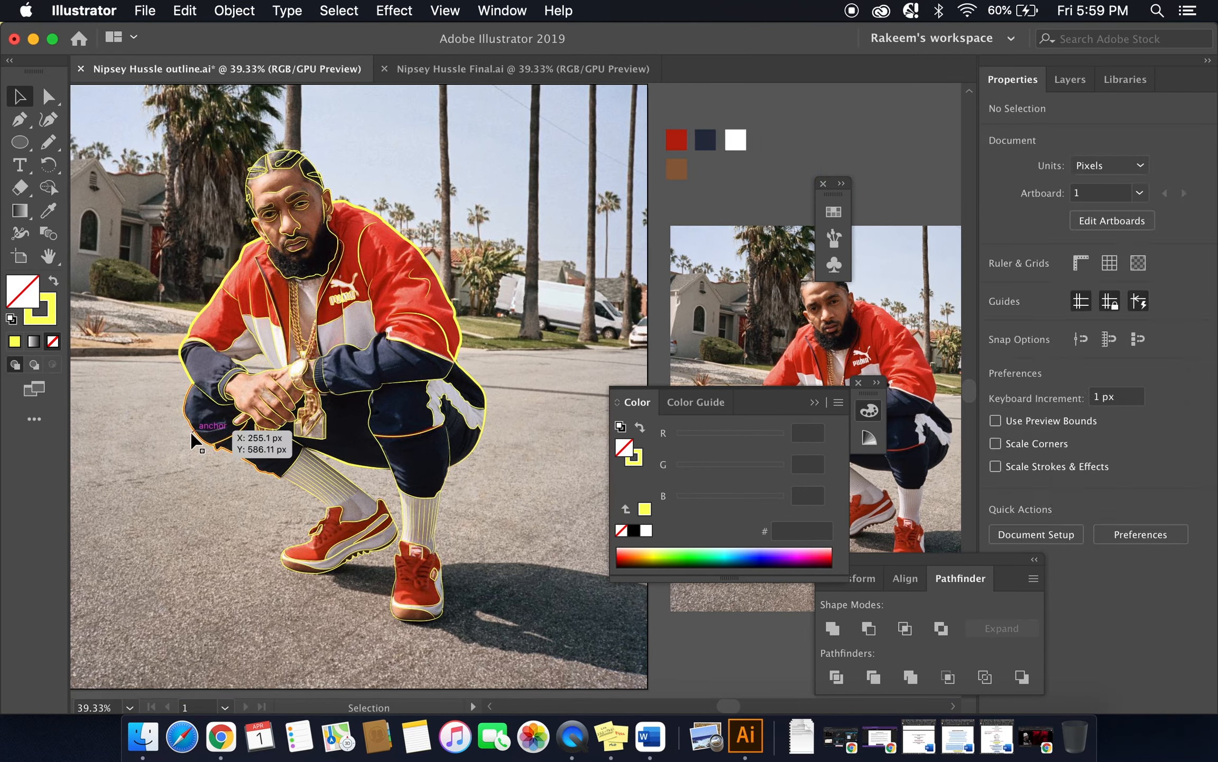
Fill the trouser path with navy #292F43 and the face skin with brown #8E613F.
left_click(1070, 79)
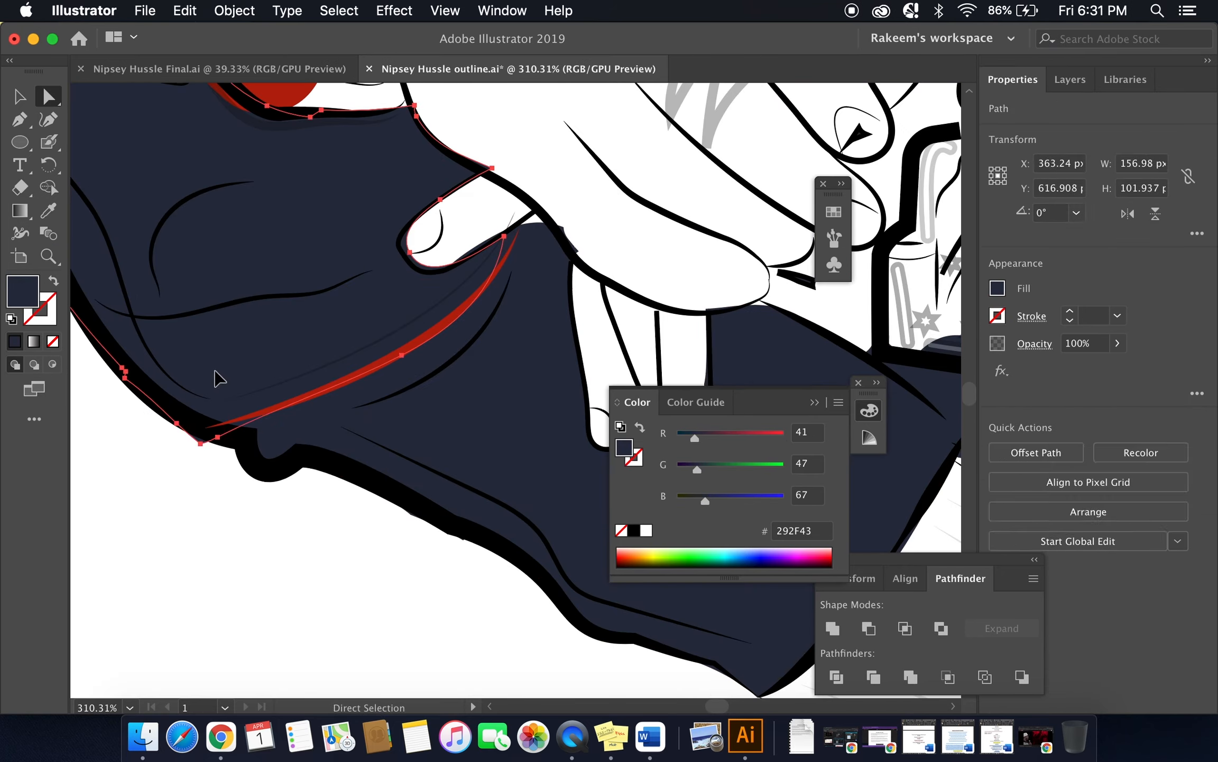
left_click(1069, 79)
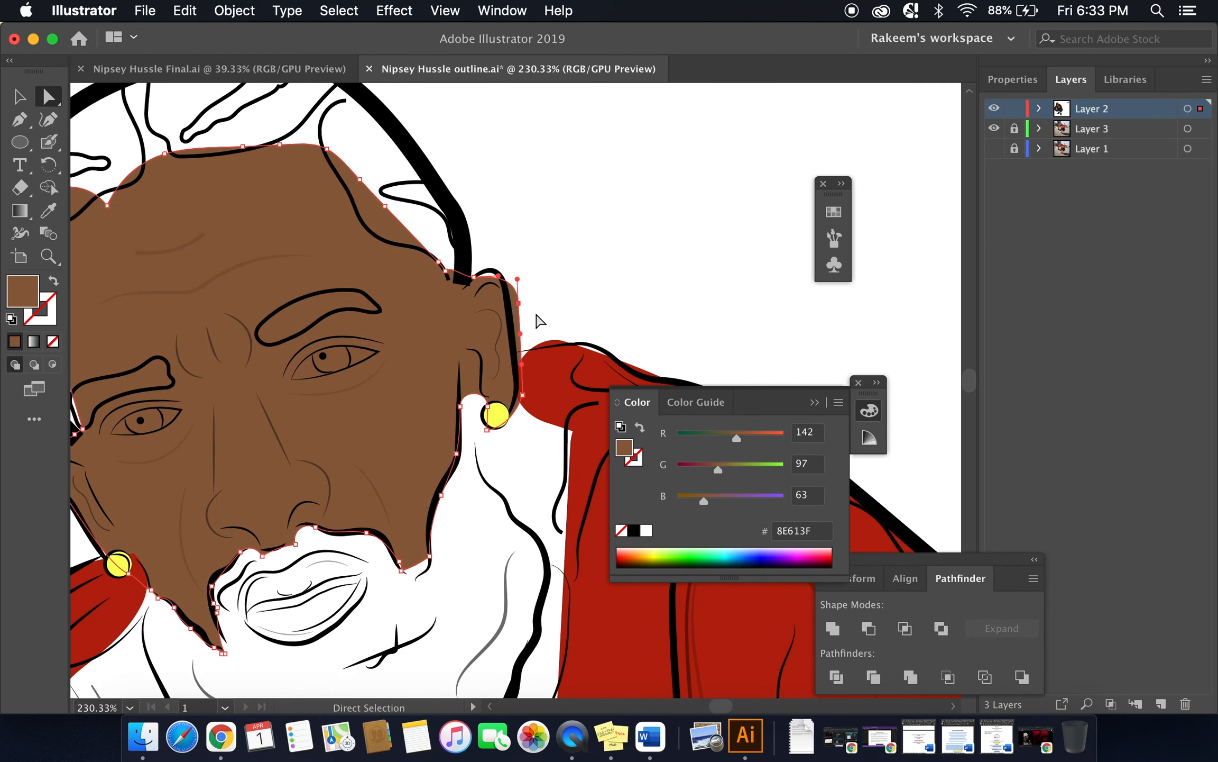